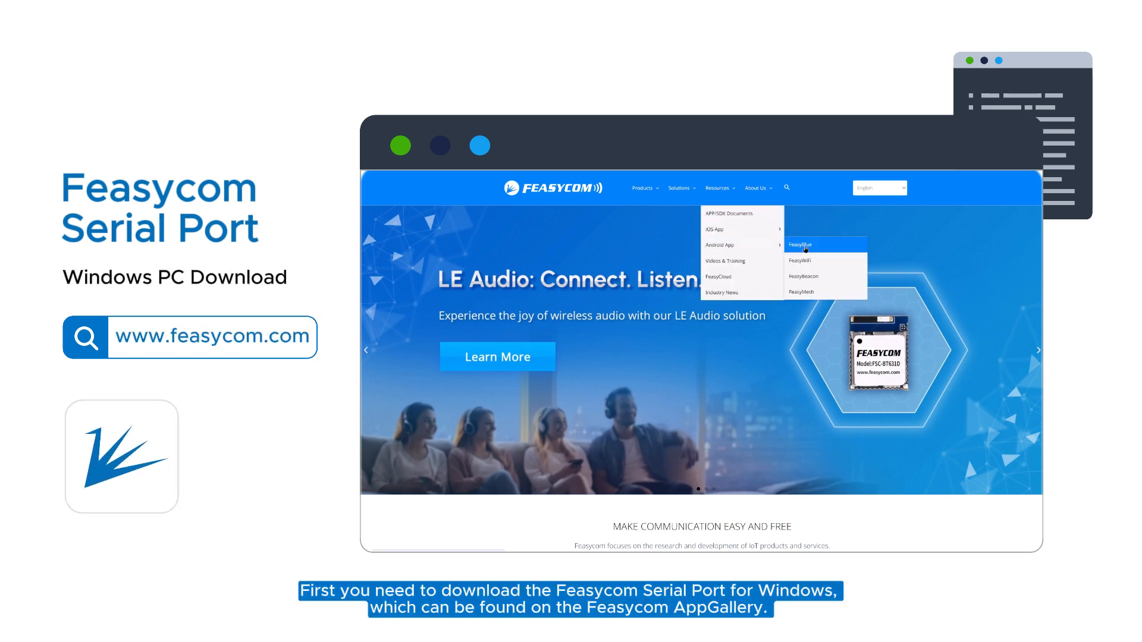
- Reach the Resources section on feasycom.com listing the FeasyBlue Android app and serial tool downloads
{"action": "left_click", "coordinate": [800, 245]}
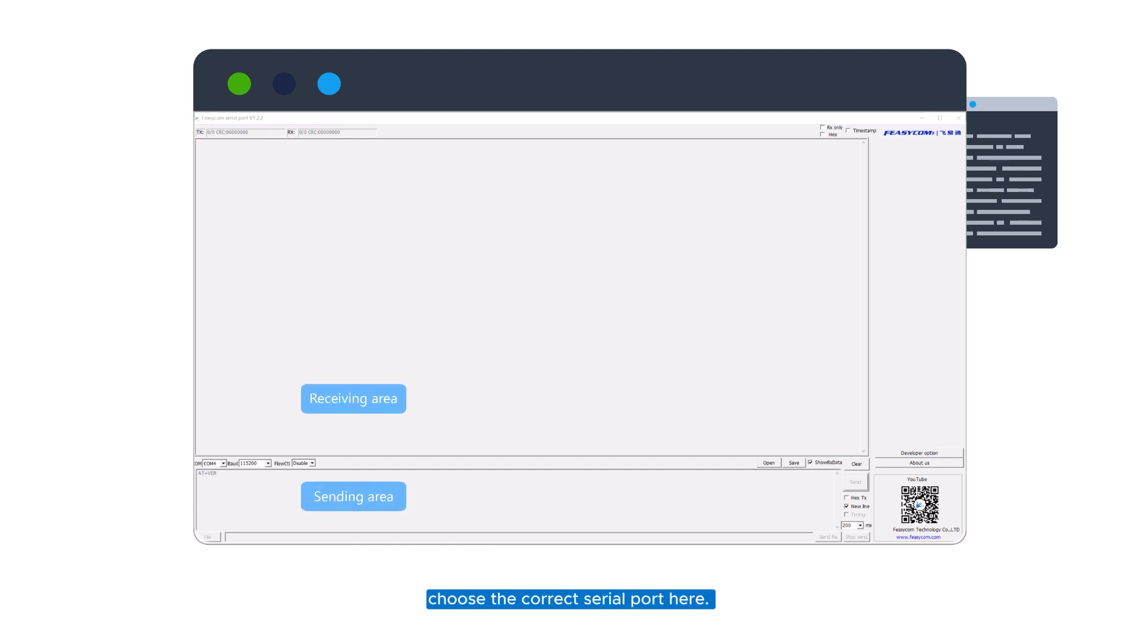
- Select the module's COM port and query its name, firmware version and basic info via shortcut buttons
{"action": "left_click", "coordinate": [222, 463]}
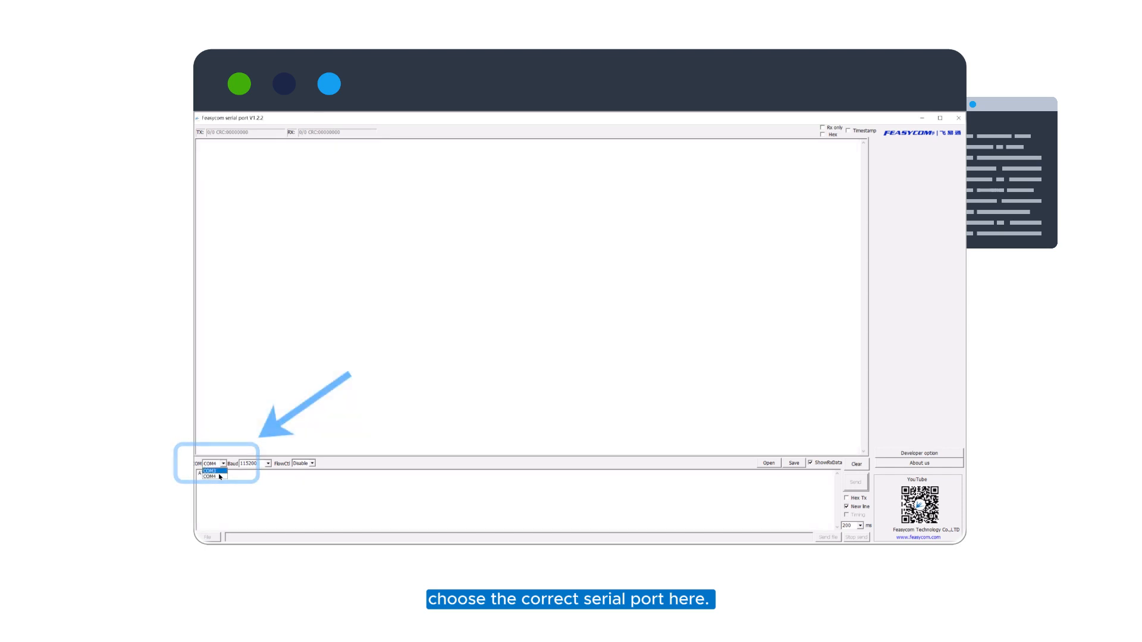
{"action": "left_click", "coordinate": [210, 471]}
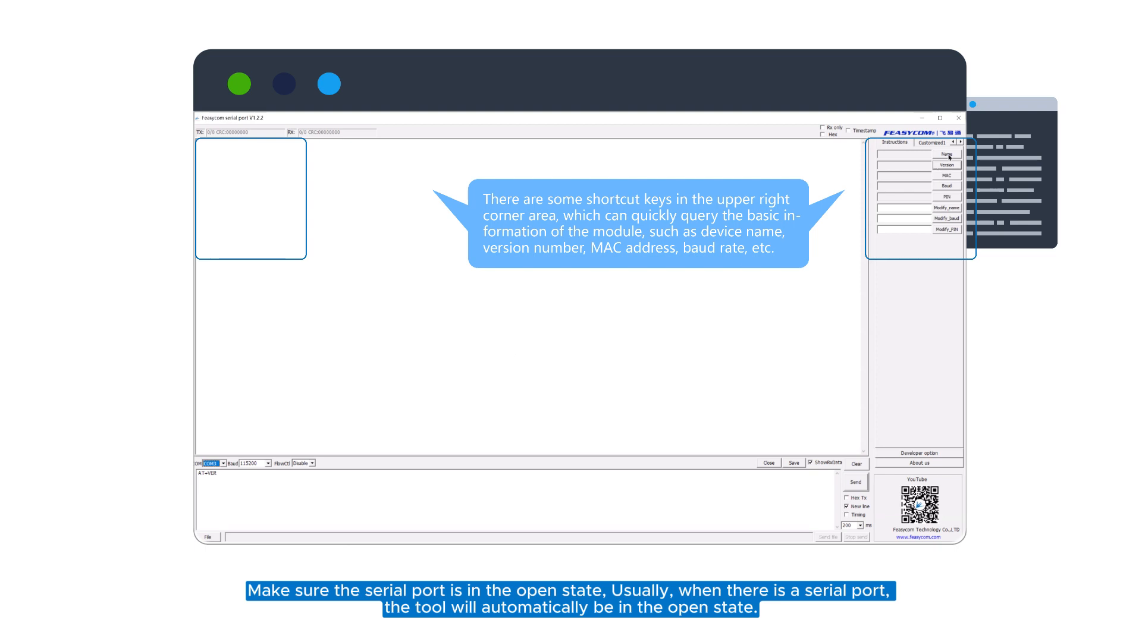
{"action": "left_click", "coordinate": [947, 154]}
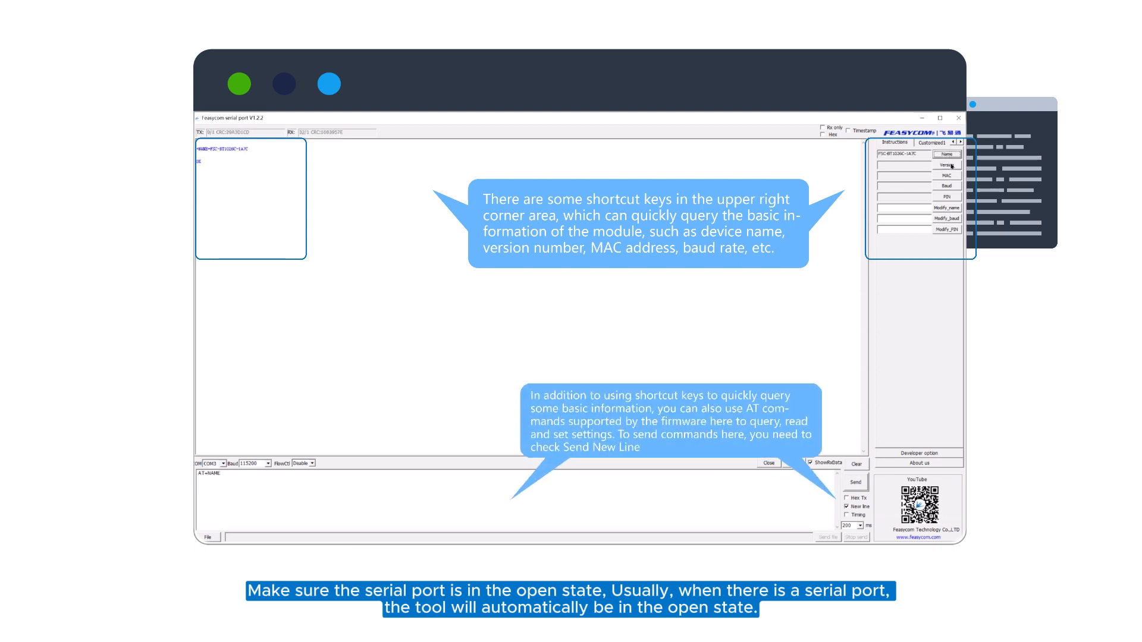
{"action": "left_click", "coordinate": [947, 164]}
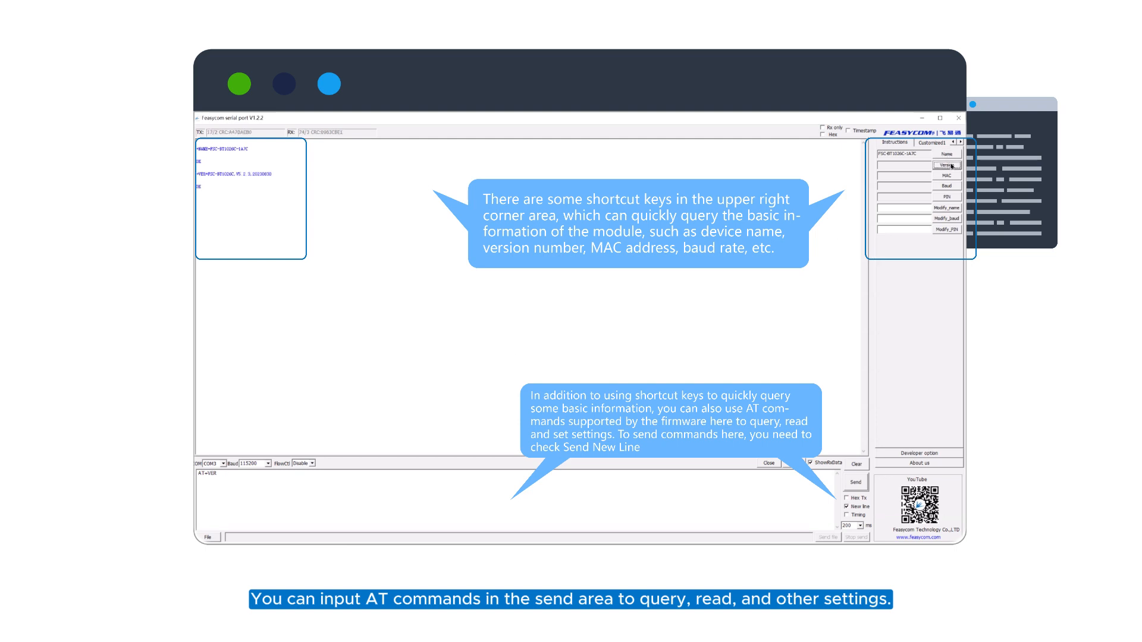
{"action": "left_click", "coordinate": [948, 176]}
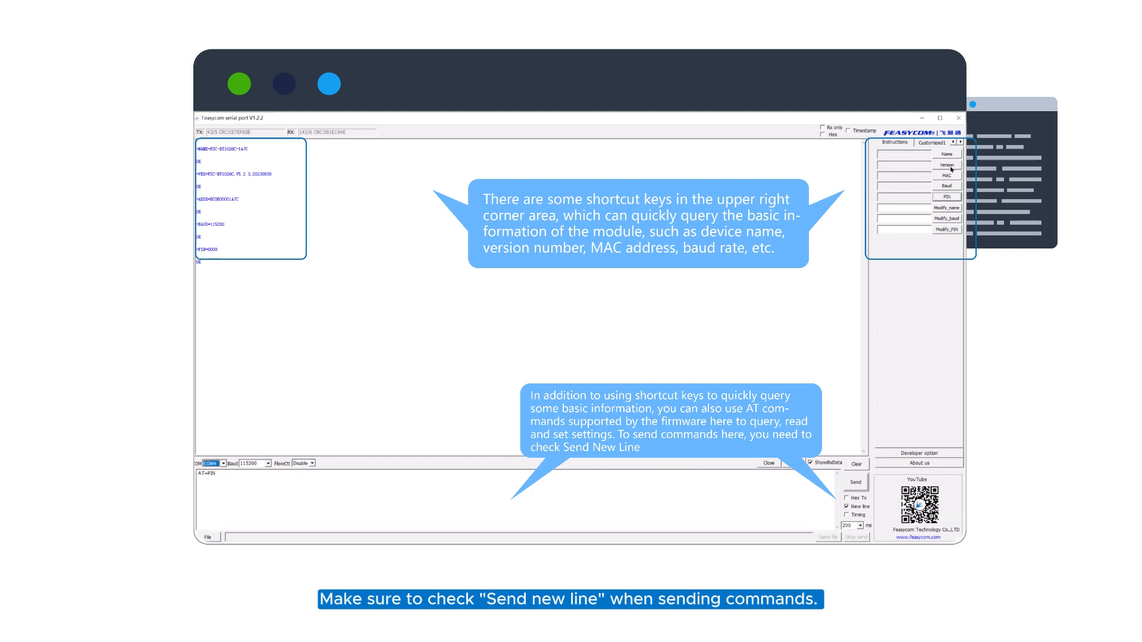
- Query the module's name and version again, then close the serial port
{"action": "left_click", "coordinate": [947, 154]}
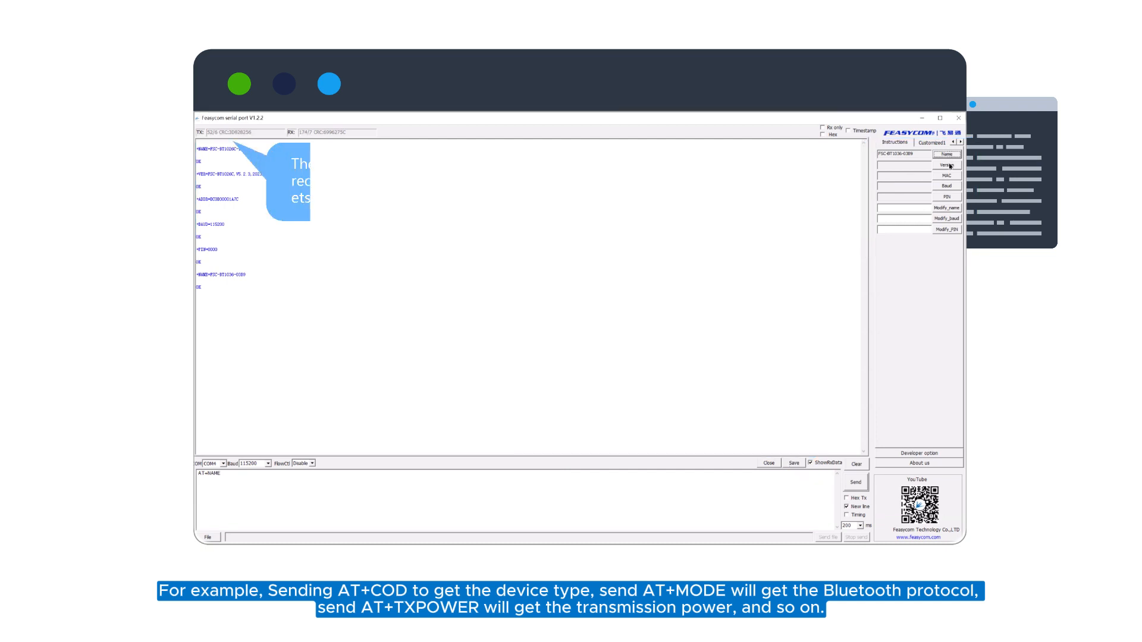
{"action": "left_click", "coordinate": [946, 164]}
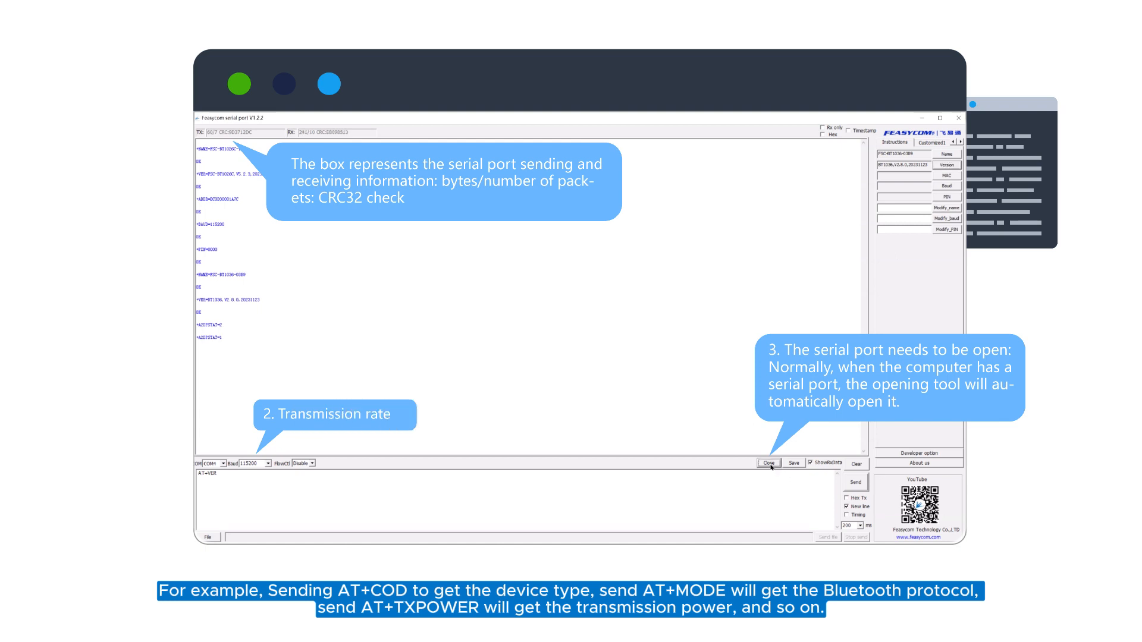
{"action": "left_click", "coordinate": [768, 462]}
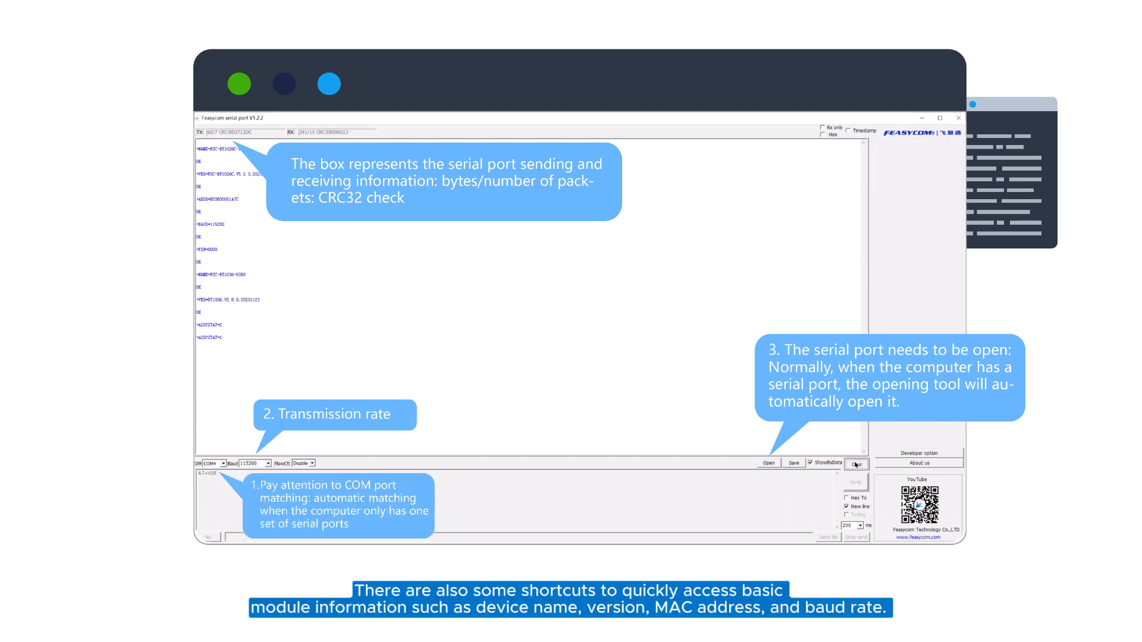
{"action": "left_click", "coordinate": [856, 463]}
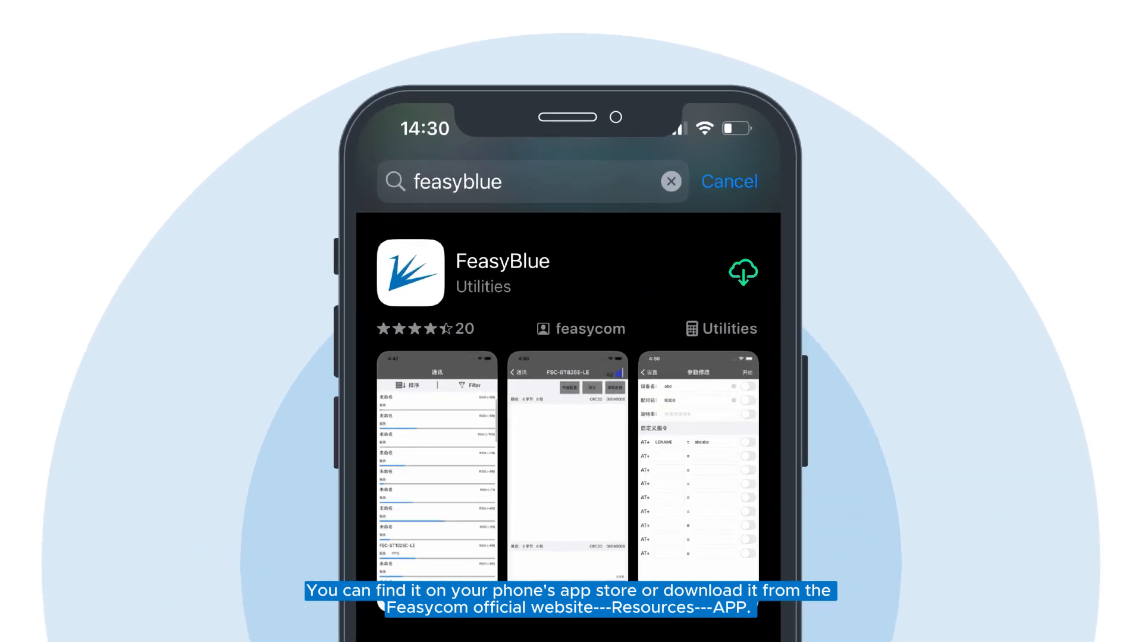
- Install FeasyBlue from the App Store search result
{"action": "left_click", "coordinate": [742, 273]}
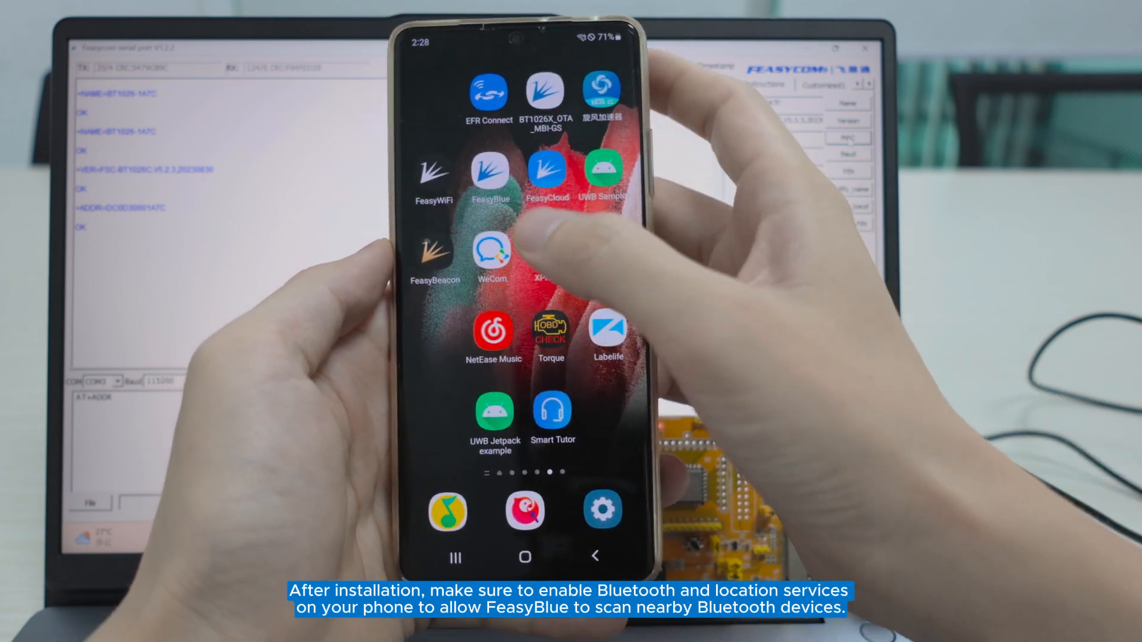
- Launch FeasyBlue and filter the scan by RSSI and name FSC-BT1026C, leaving only FSC-BT1026C-LE-1A7C
{"action": "left_click", "coordinate": [491, 176]}
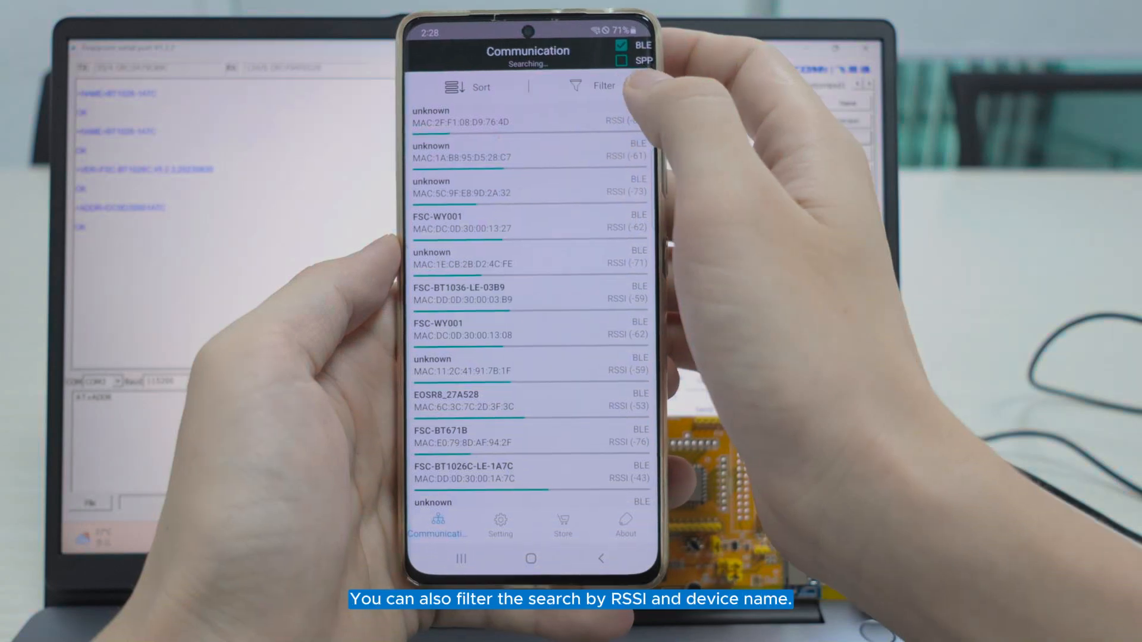
{"action": "left_click", "coordinate": [597, 85]}
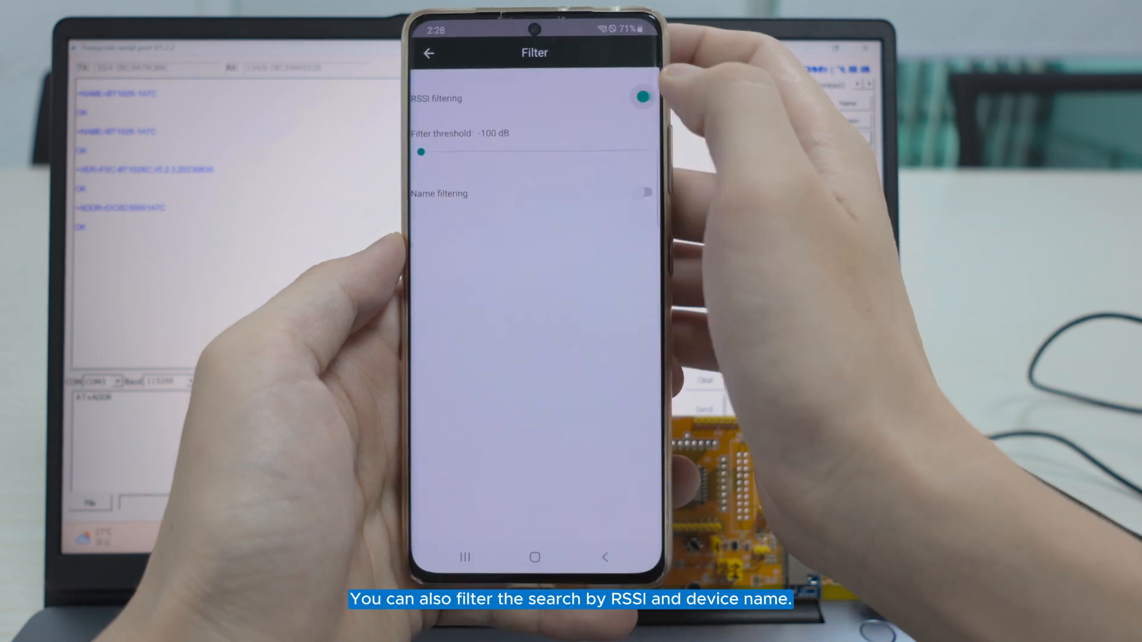
{"action": "left_click", "coordinate": [643, 193]}
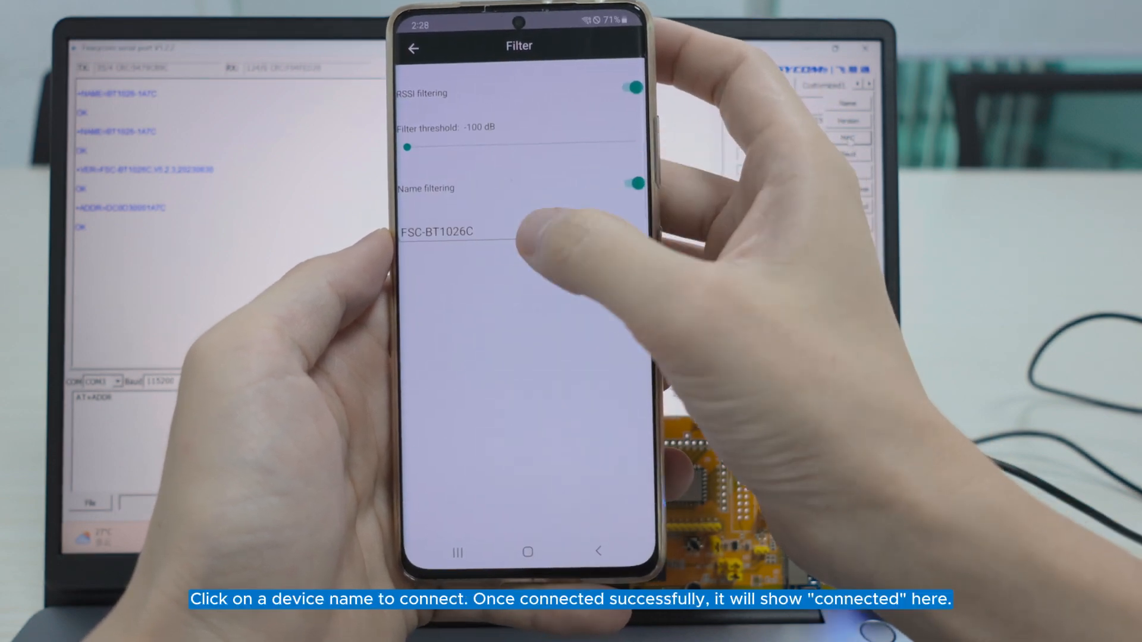
{"action": "left_click", "coordinate": [433, 232]}
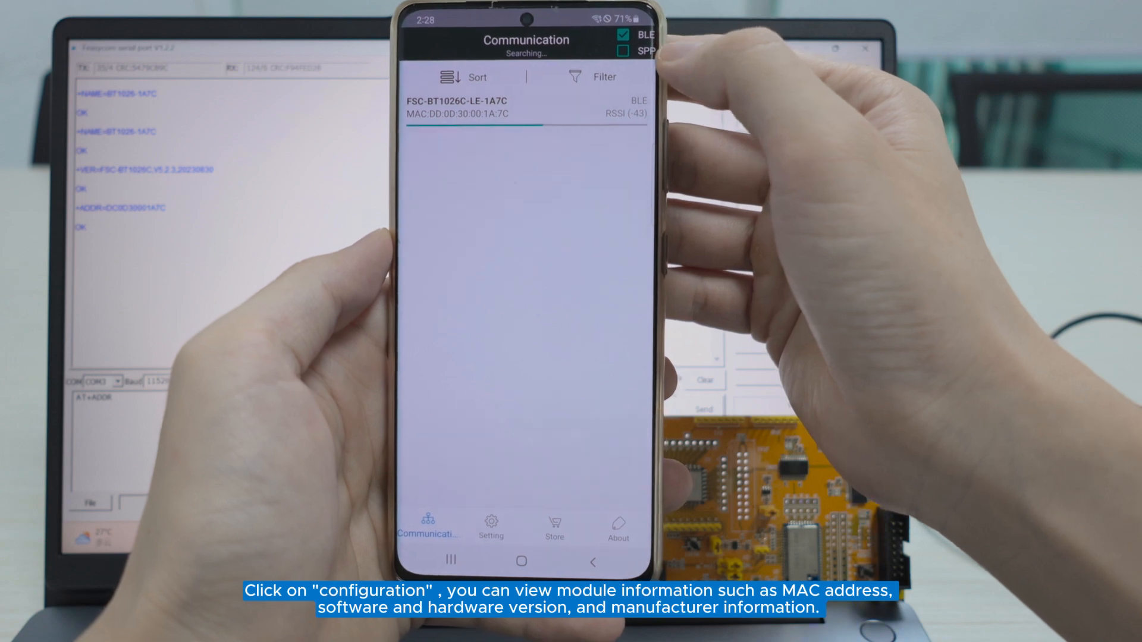
- Connect to FSC-BT1026C-LE-1A7C and view its device information under Configuration
{"action": "left_click", "coordinate": [521, 108]}
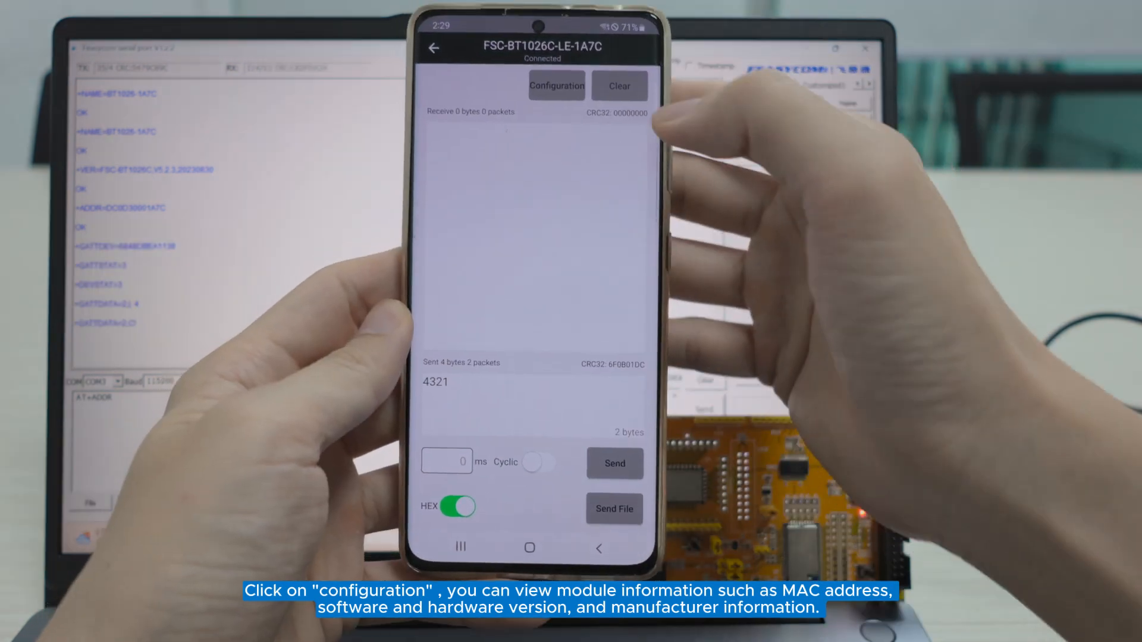
{"action": "left_click", "coordinate": [555, 86]}
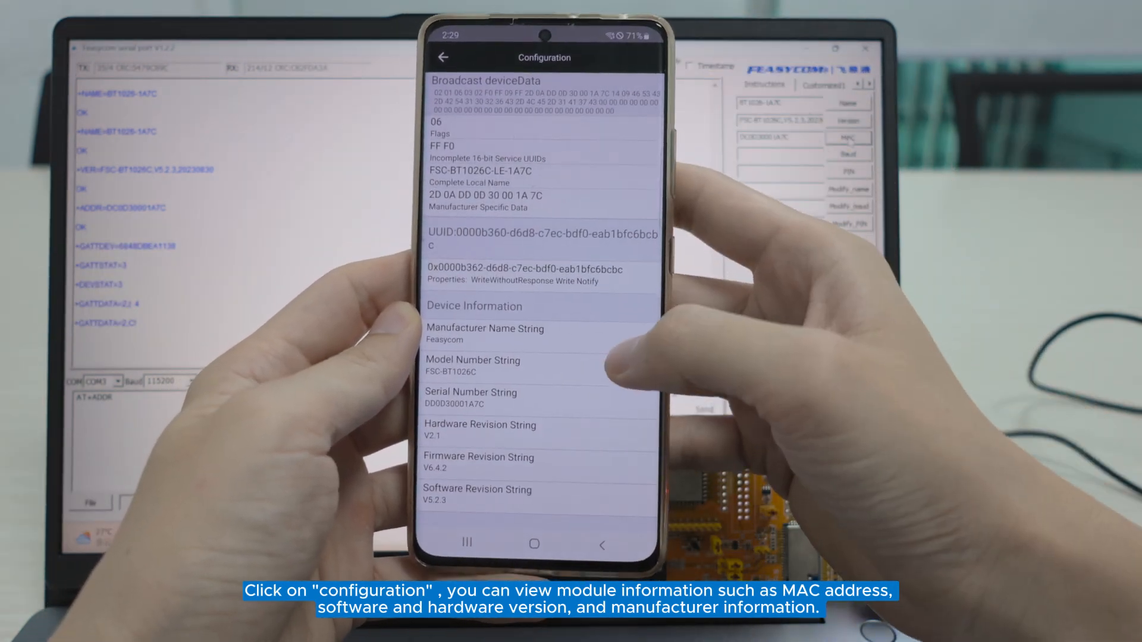
{"action": "left_click", "coordinate": [440, 57]}
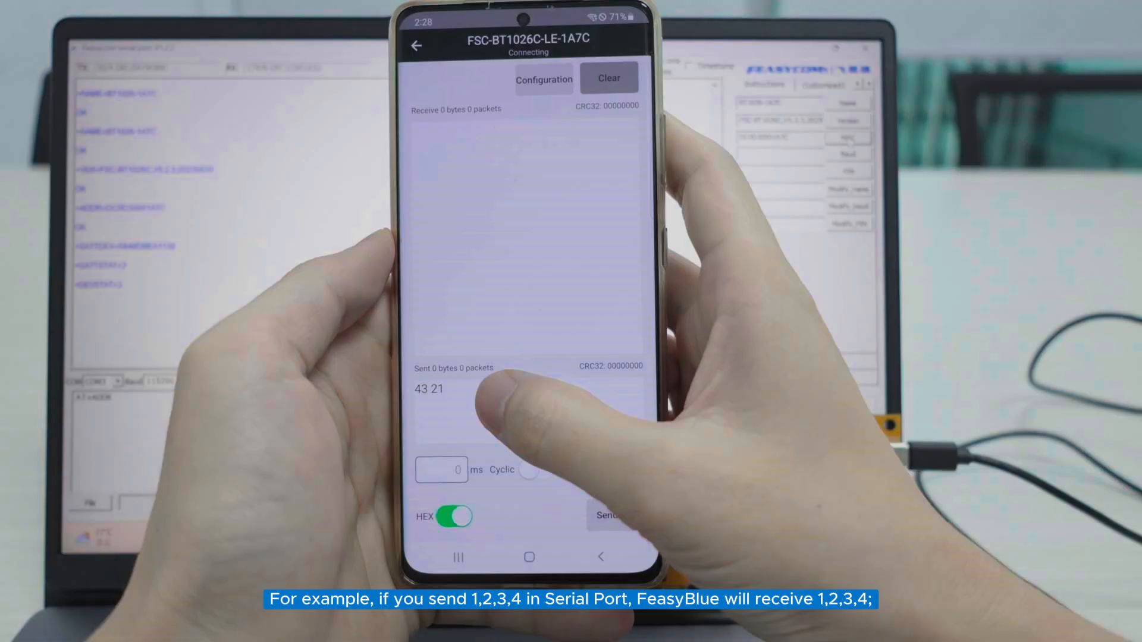
- Send hex data 43 21 from the phone so Serial Port receives +GATTDATA=6,4321
{"action": "left_click", "coordinate": [437, 389]}
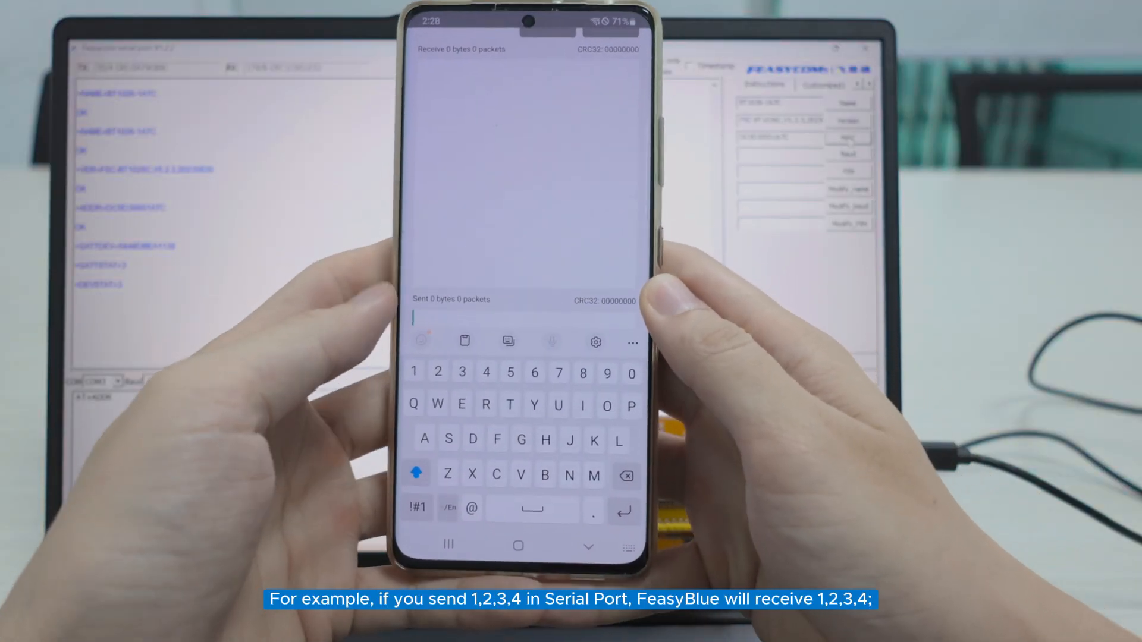
{"action": "type", "text": "1234"}
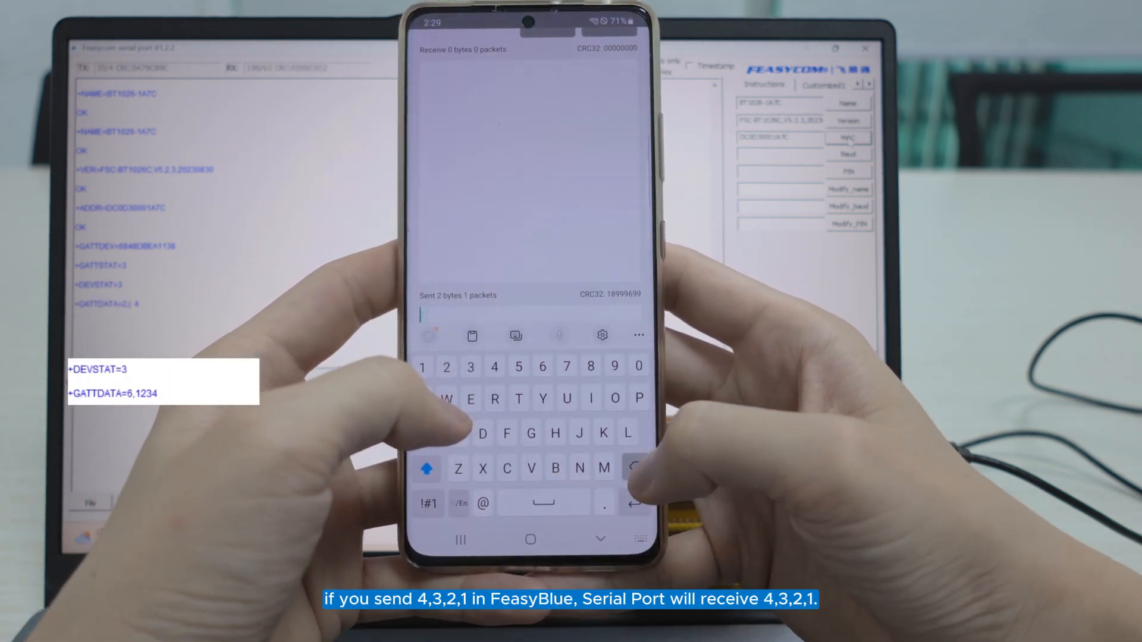
{"action": "type", "text": "3"}
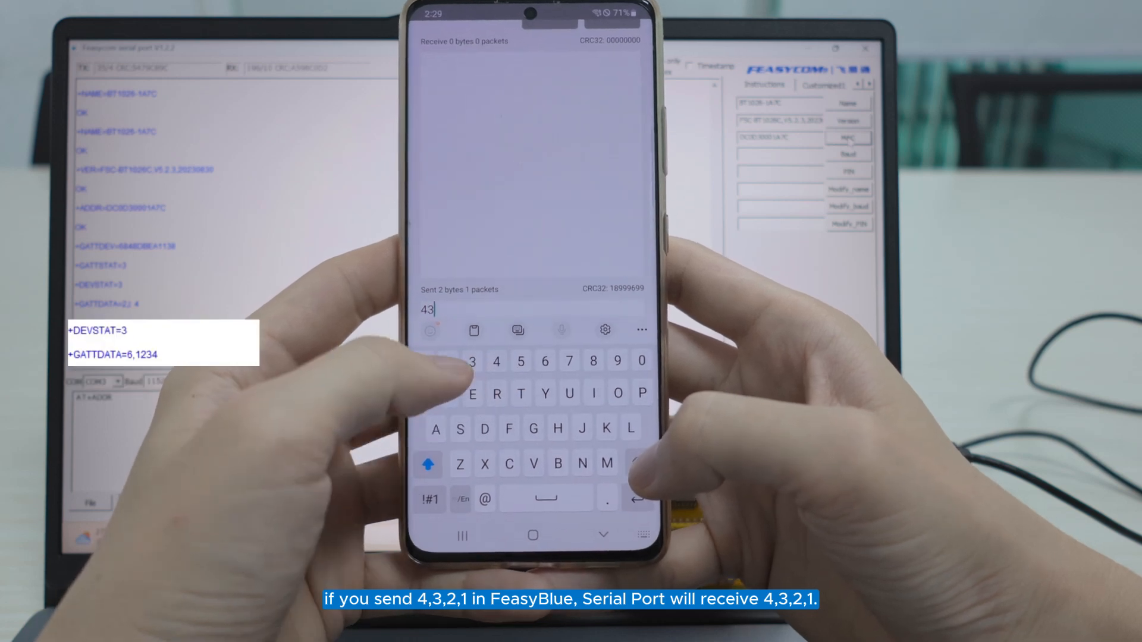
{"action": "type", "text": "21"}
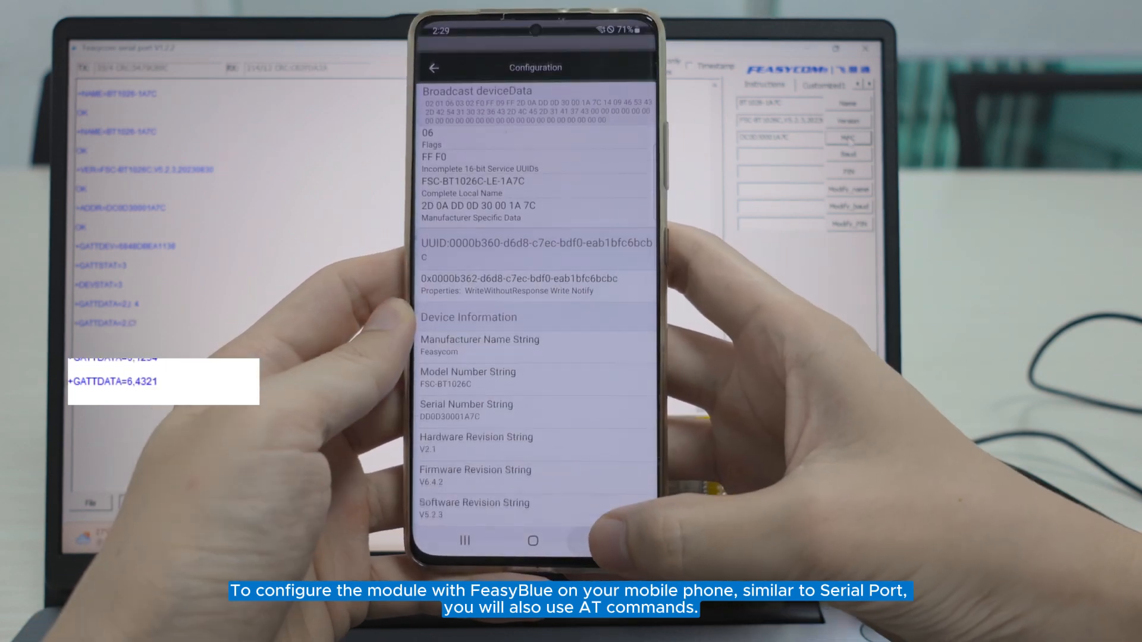
- Go to Setting > Parameter modification and enter the access password
{"action": "left_click", "coordinate": [434, 66]}
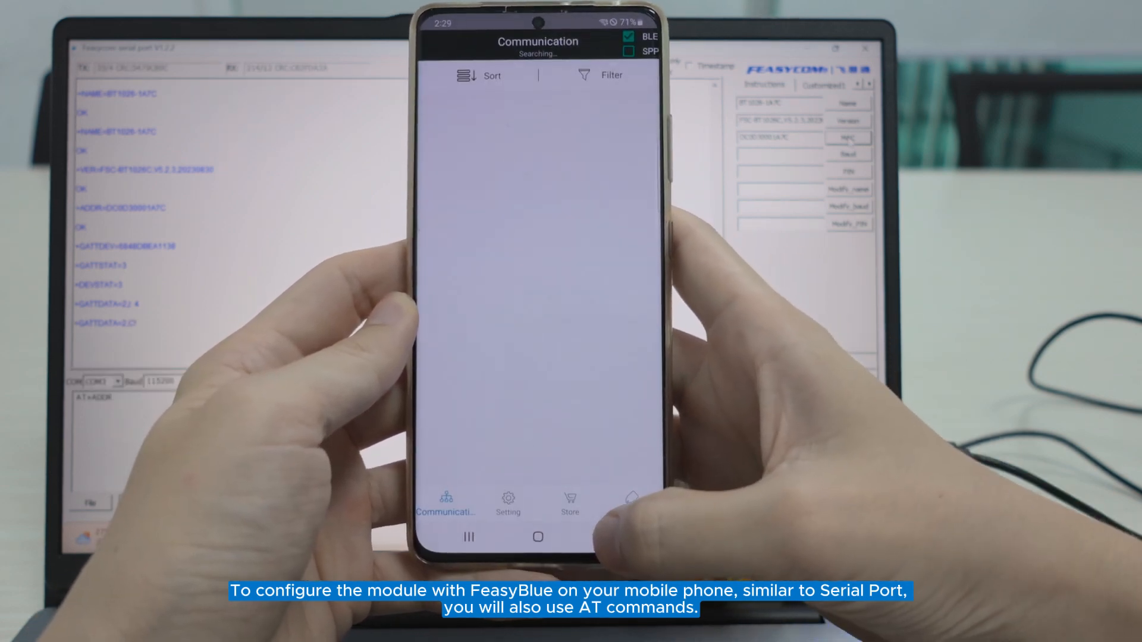
{"action": "left_click", "coordinate": [508, 502]}
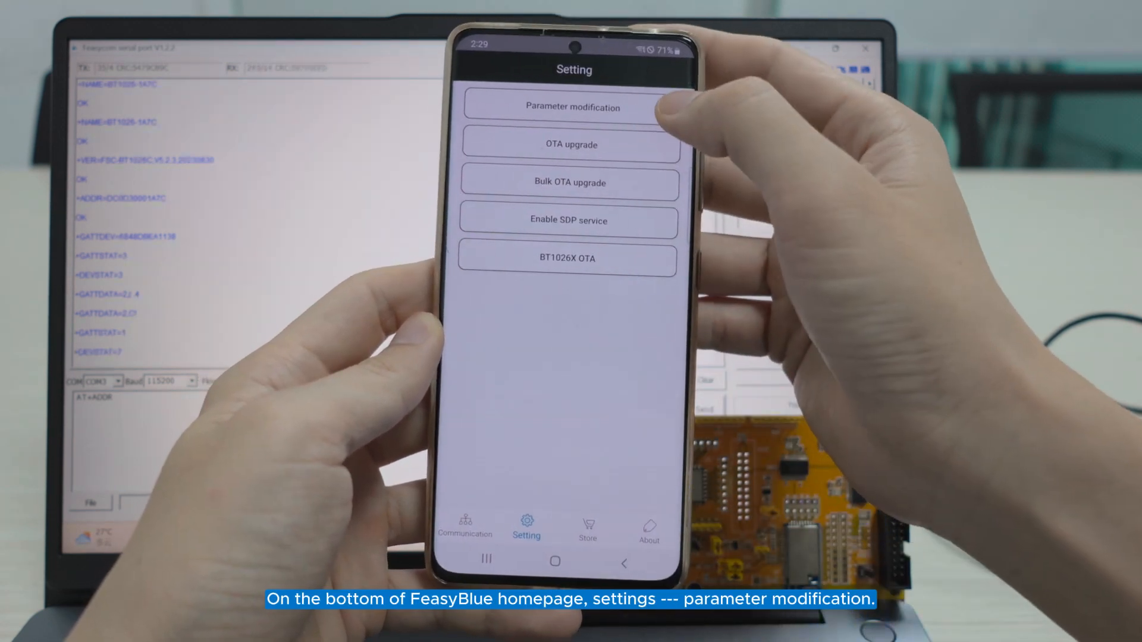
{"action": "left_click", "coordinate": [570, 107]}
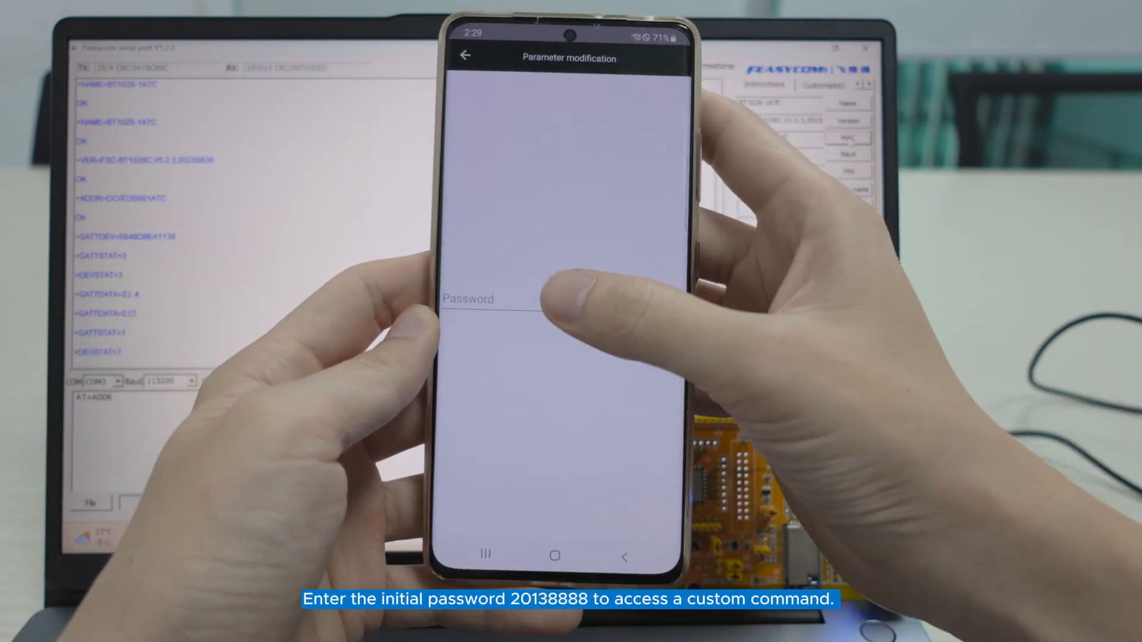
{"action": "left_click", "coordinate": [511, 299]}
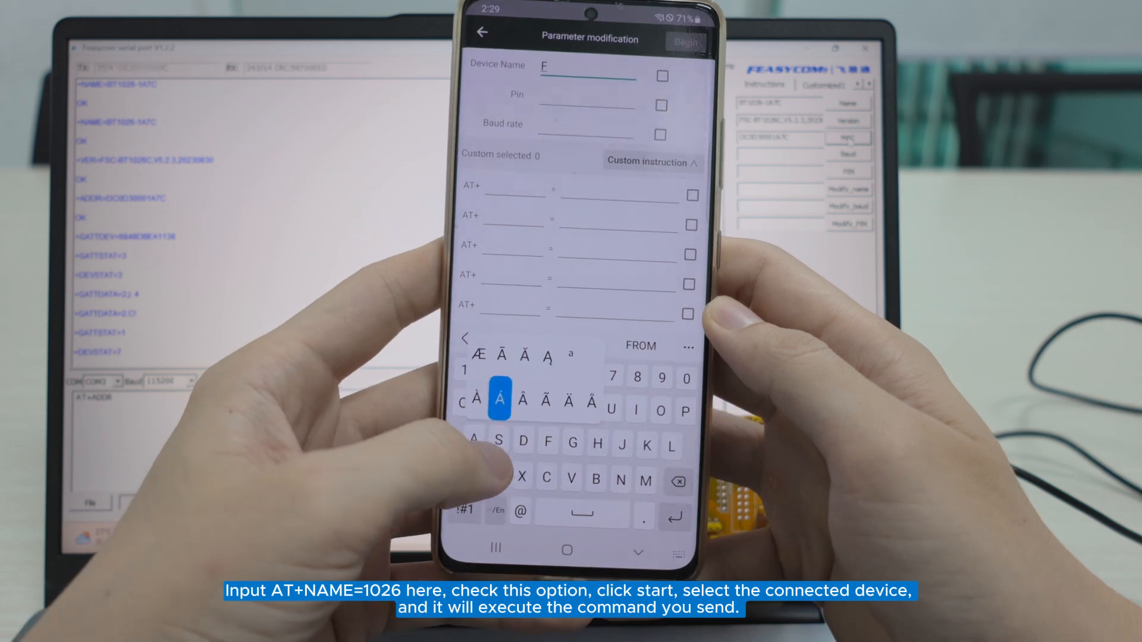
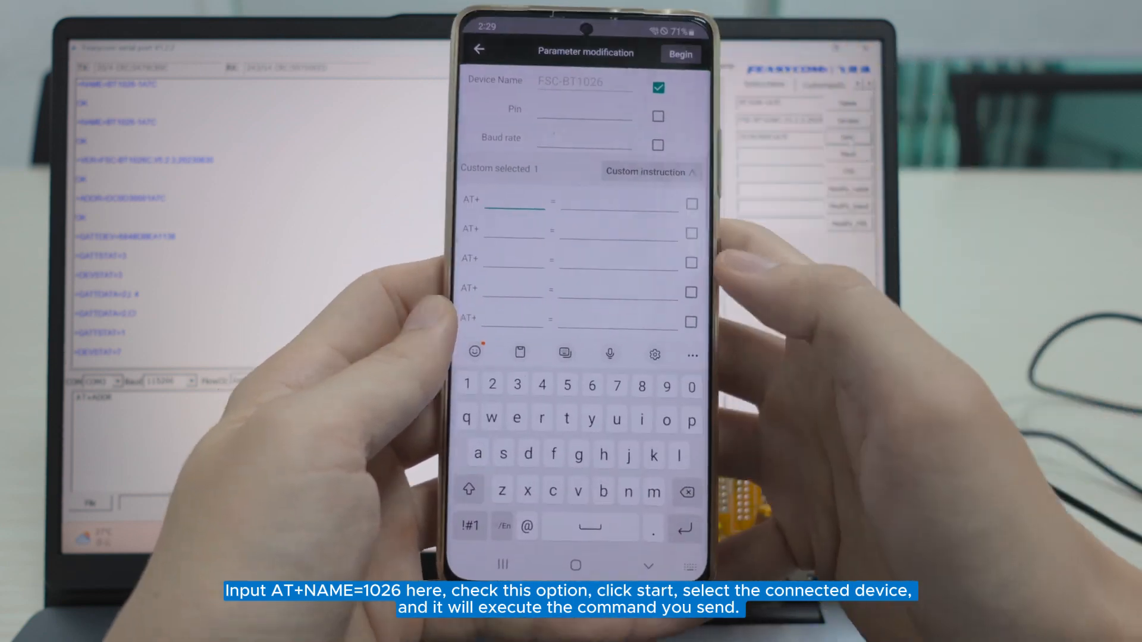
- Enter custom instruction AT+NAME=FSC-BT1026 and check it for sending
{"action": "type", "text": "NAME"}
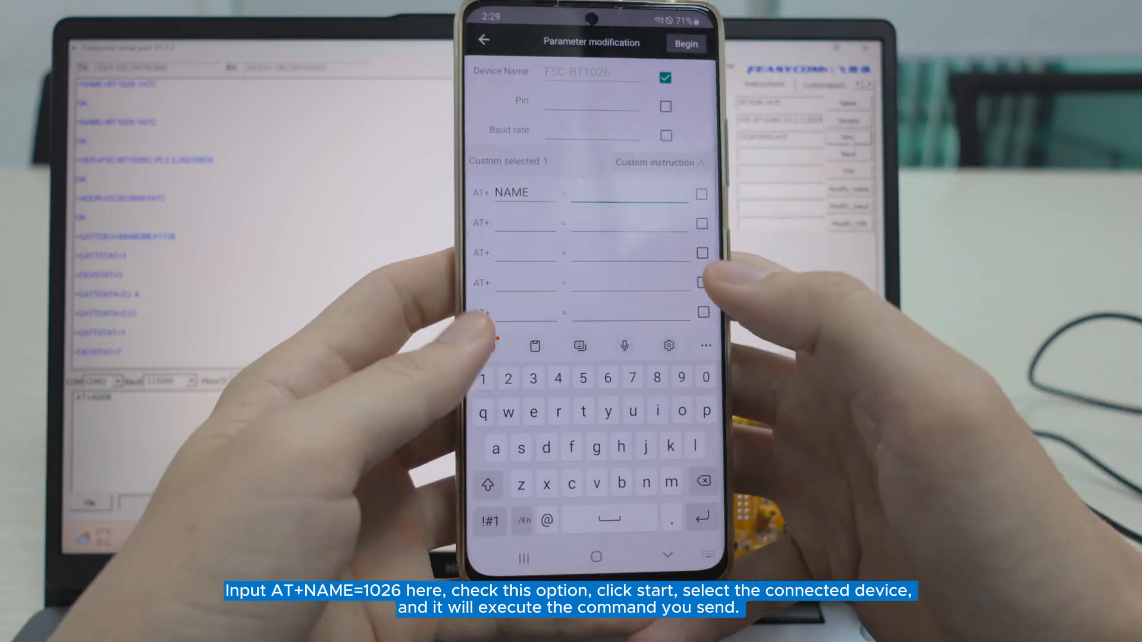
{"action": "type", "text": "FSC-BT1026"}
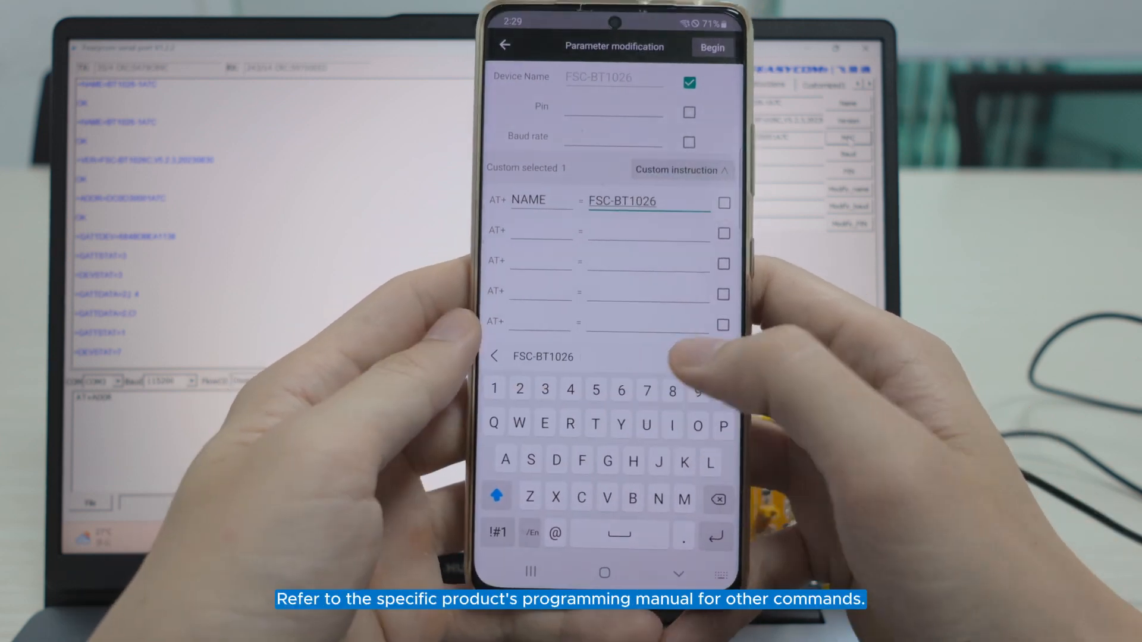
{"action": "left_click", "coordinate": [712, 47]}
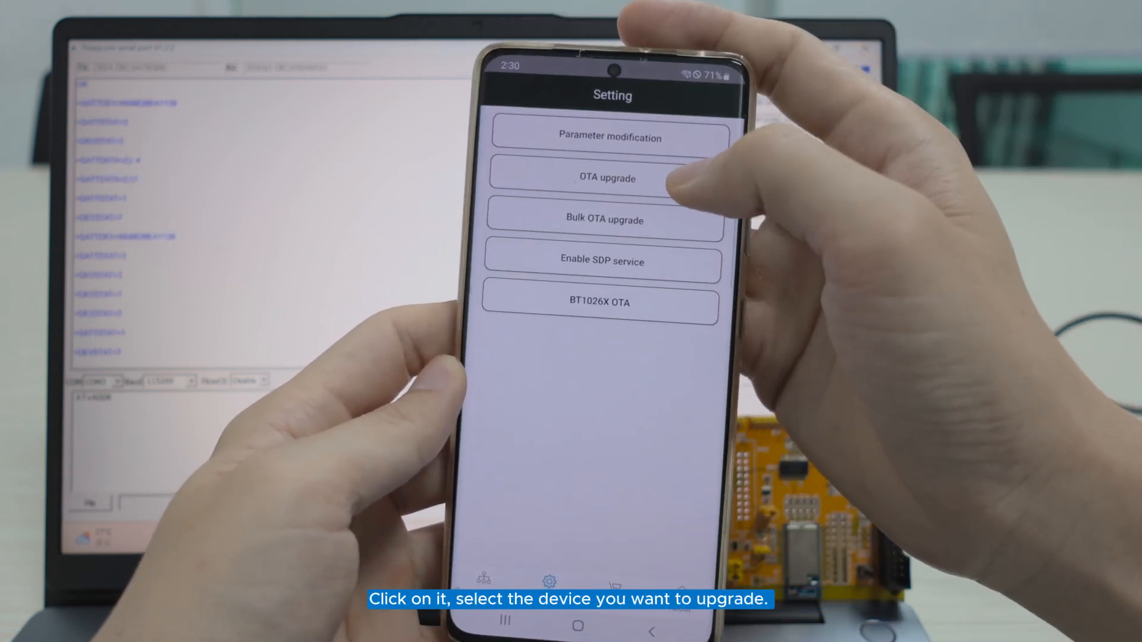
- On the OTA upgrade page, fetch firmware with DFU name BT1036/audtxrx/test confirmed and pair with FSC-BT1036-1E43
{"action": "left_click", "coordinate": [603, 178]}
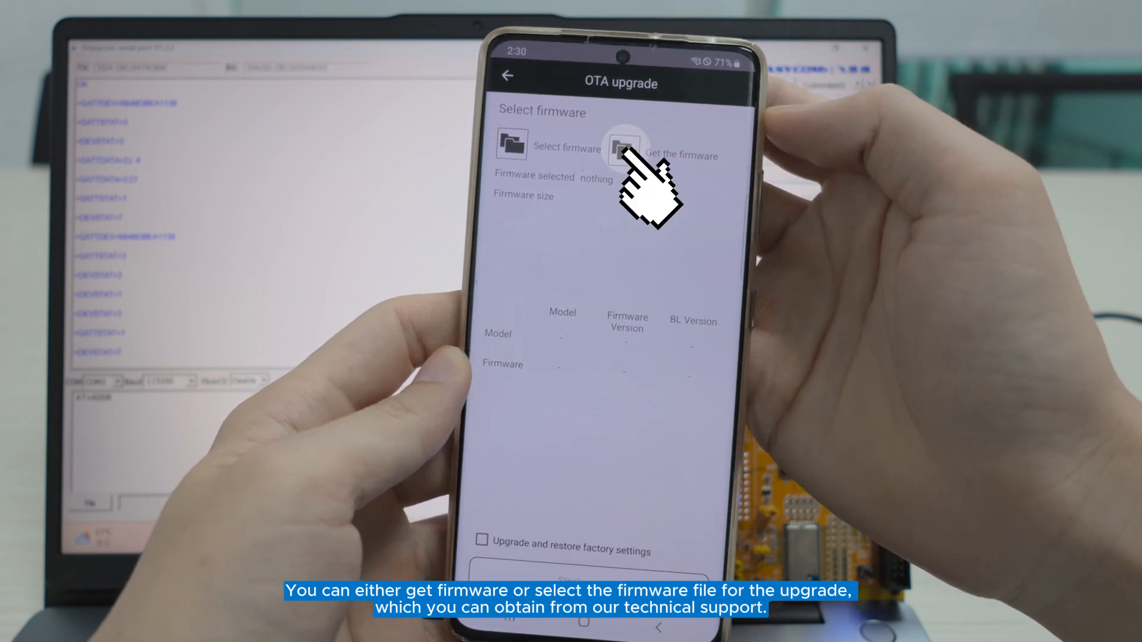
{"action": "left_click", "coordinate": [606, 141]}
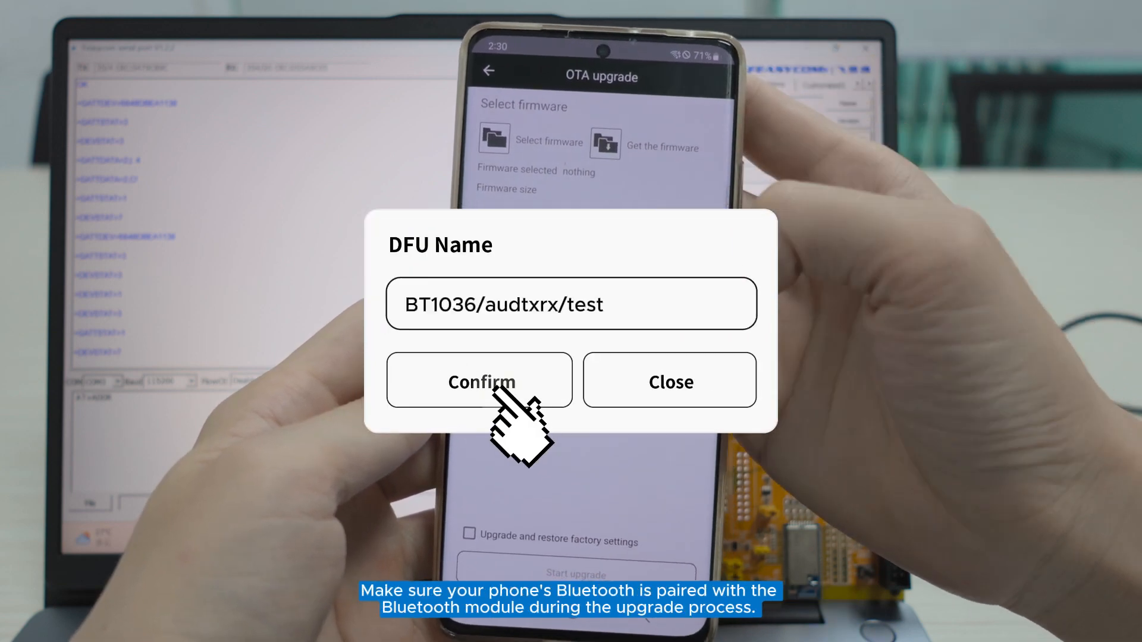
{"action": "left_click", "coordinate": [479, 381]}
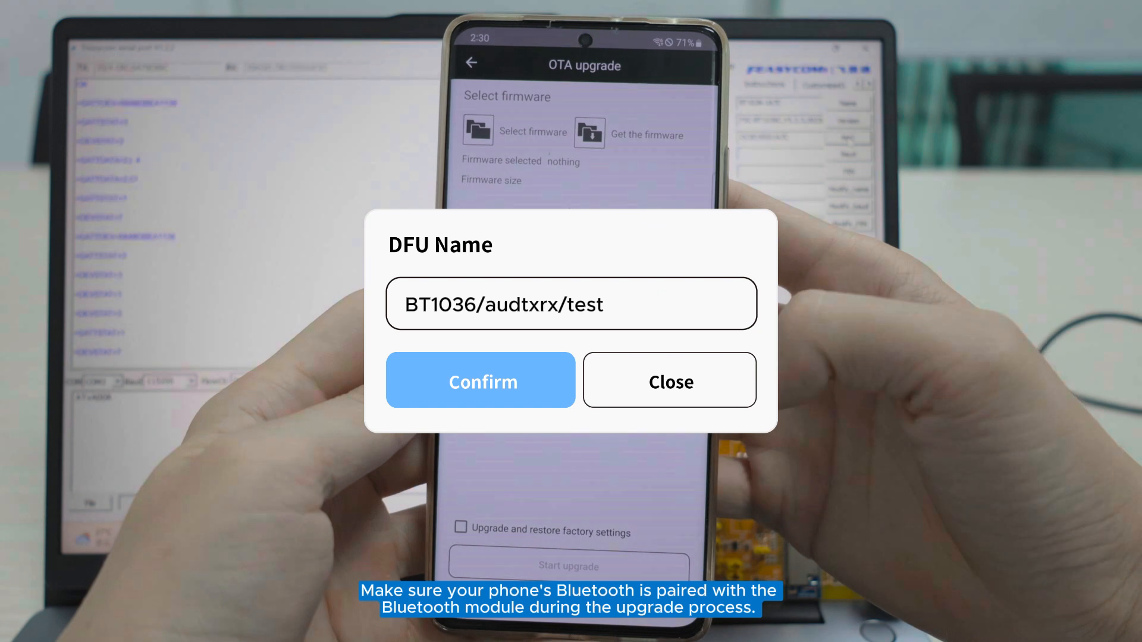
{"action": "left_click", "coordinate": [481, 381]}
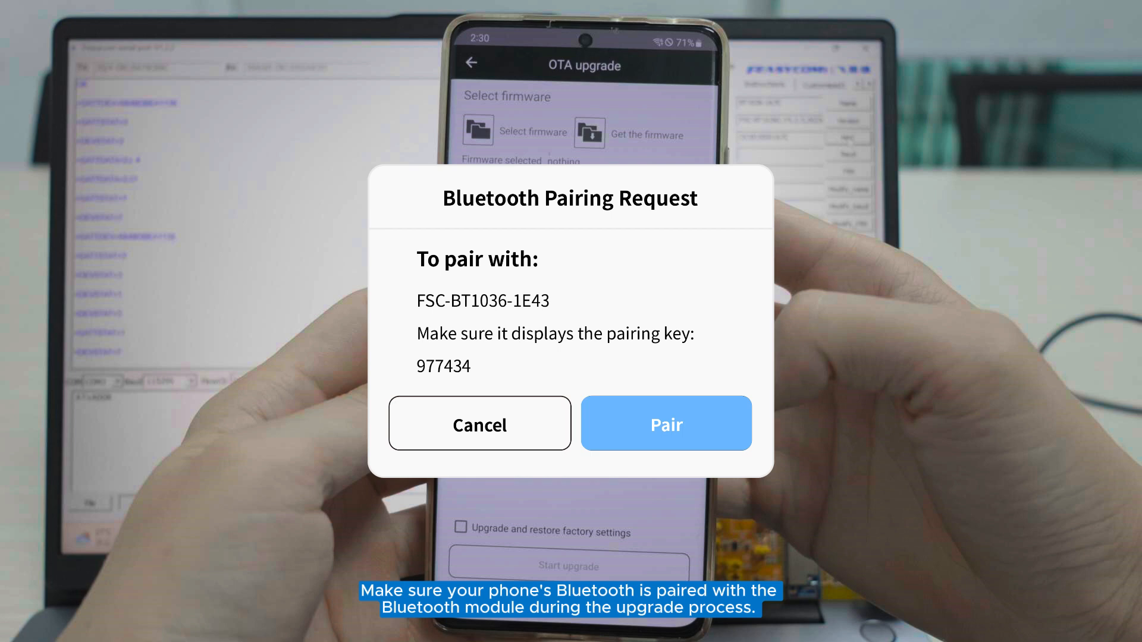
{"action": "left_click", "coordinate": [665, 423]}
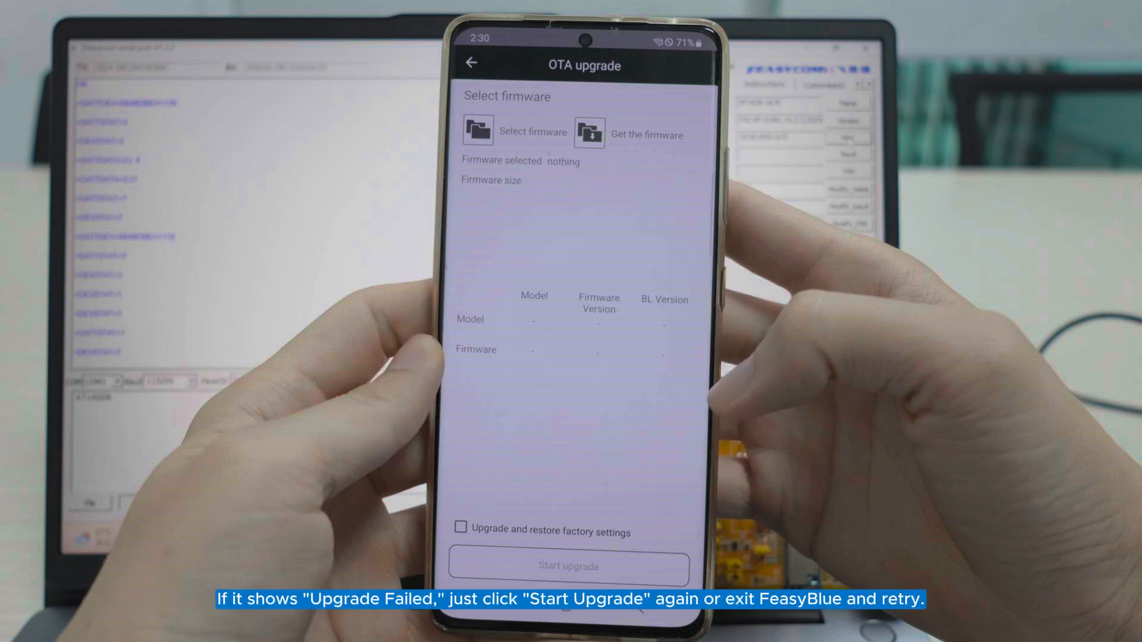